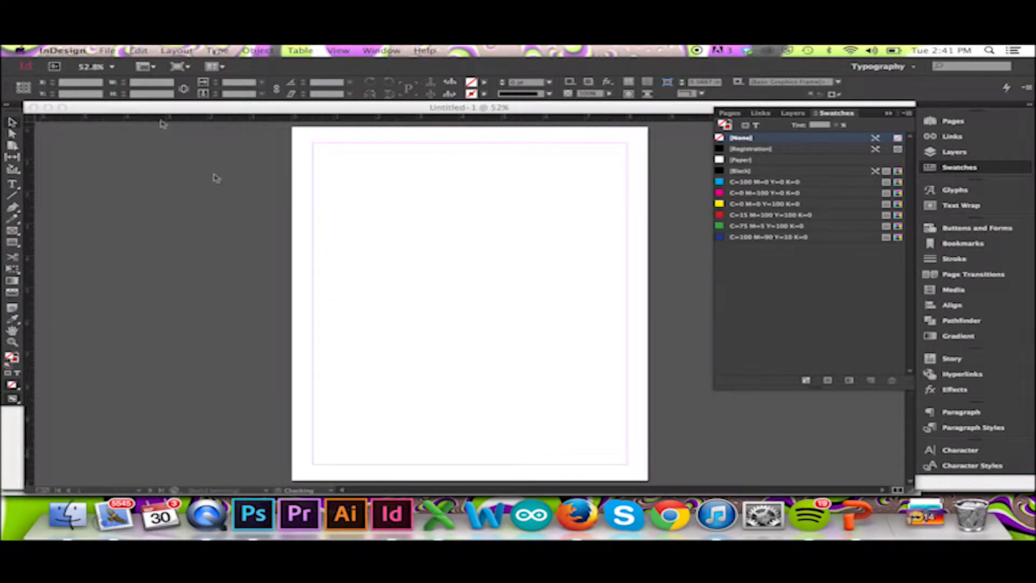
{"action": "mouse_move", "coordinate": [319, 236]}
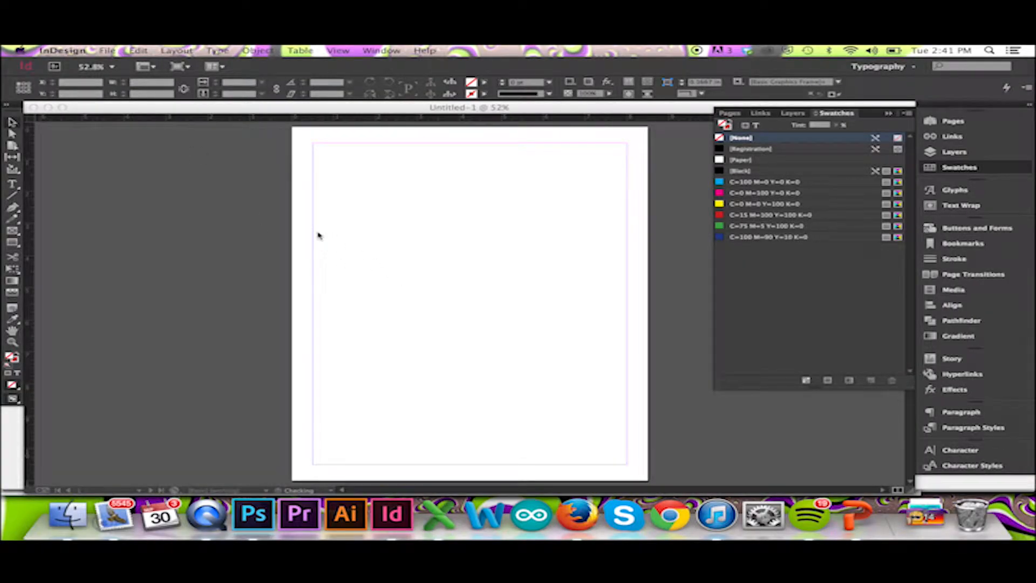
- Switch to the Type tool to draw a text frame near page 1's top-left
{"action": "left_click", "coordinate": [12, 185]}
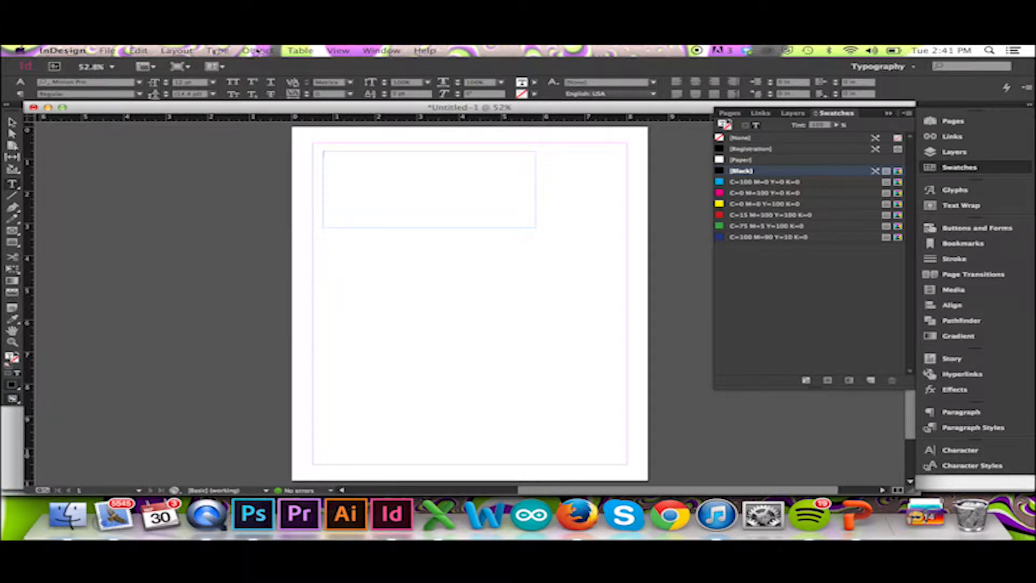
- Fill the frame with placeholder text and go to the pages 2–3 spread
{"action": "left_click", "coordinate": [217, 50]}
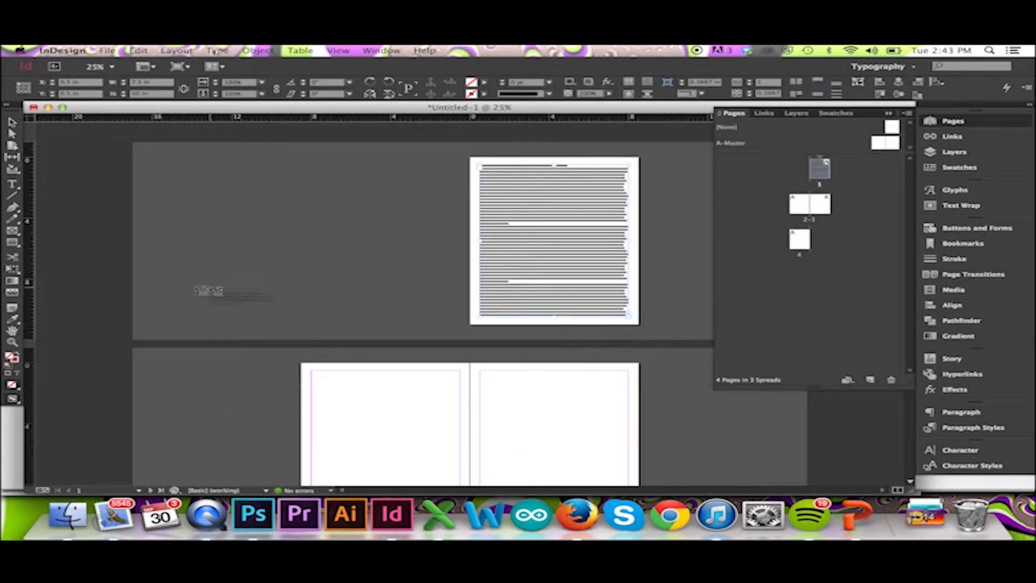
{"action": "left_click", "coordinate": [97, 66]}
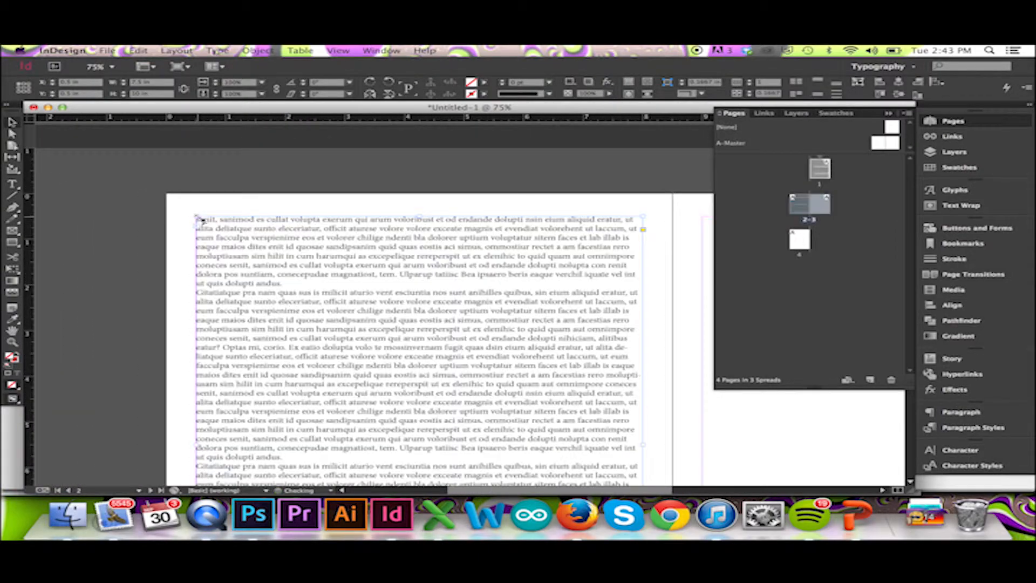
- Scroll down through the spreads as the text autoflows onto pages 4 to 6
{"action": "scroll", "scroll_direction": "down", "scroll_amount": 3}
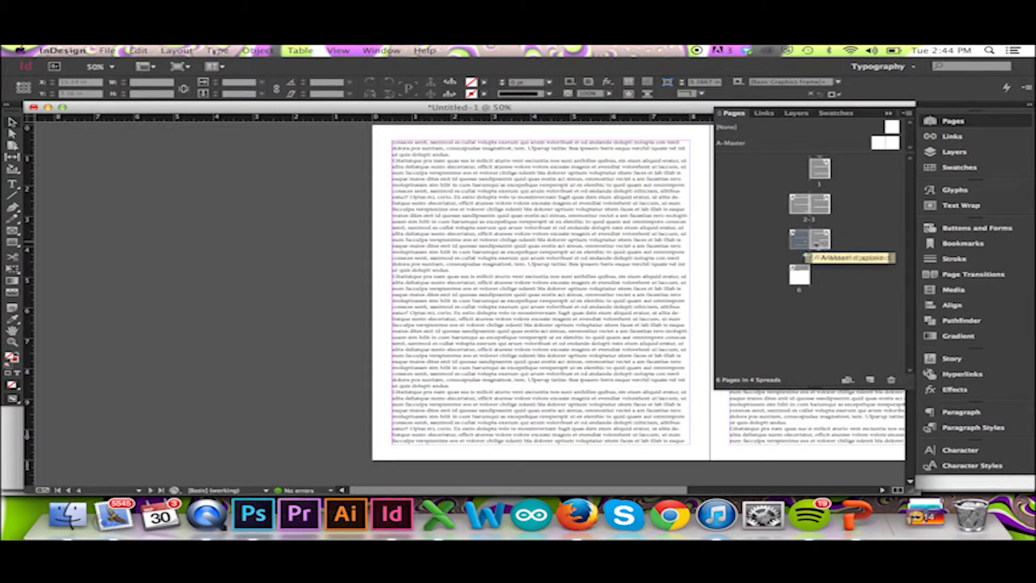
- Place the remaining overset text on page 6 and scroll to check the spreads
{"action": "left_click", "coordinate": [800, 274]}
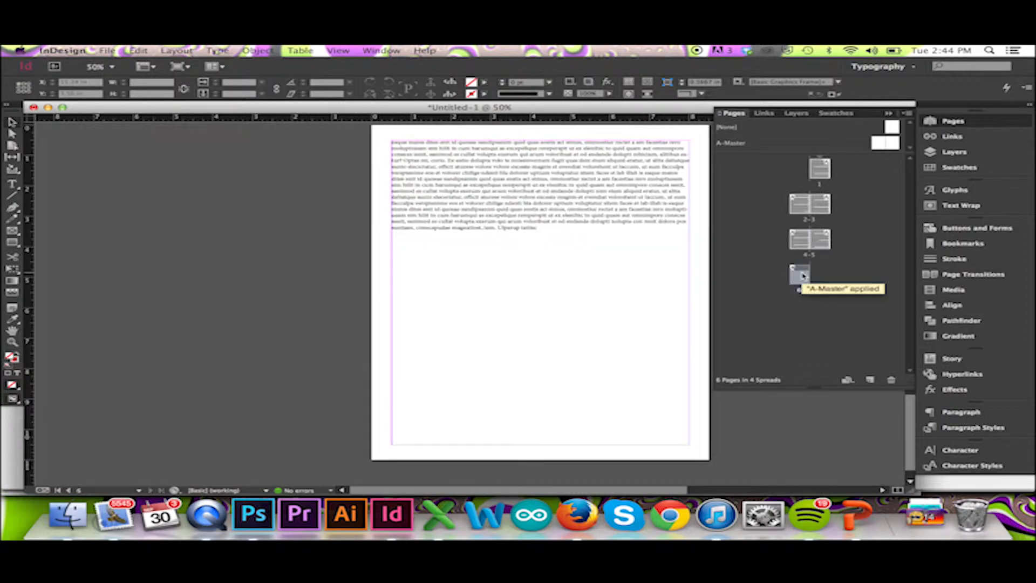
{"action": "scroll", "scroll_direction": "down", "scroll_amount": 3}
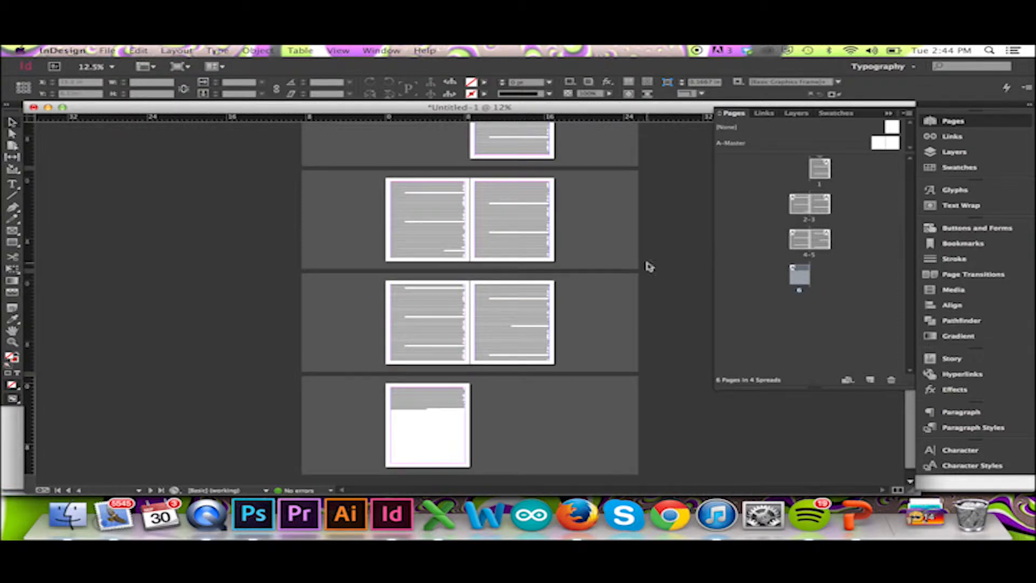
{"action": "mouse_move", "coordinate": [314, 243]}
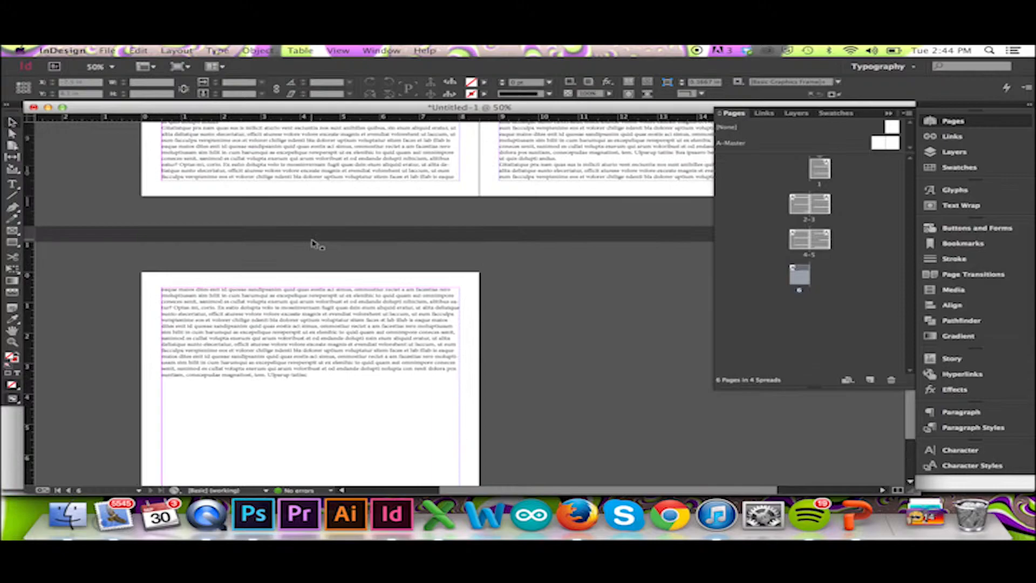
- Scroll the document view back toward page 1
{"action": "scroll", "scroll_direction": "down", "scroll_amount": 3}
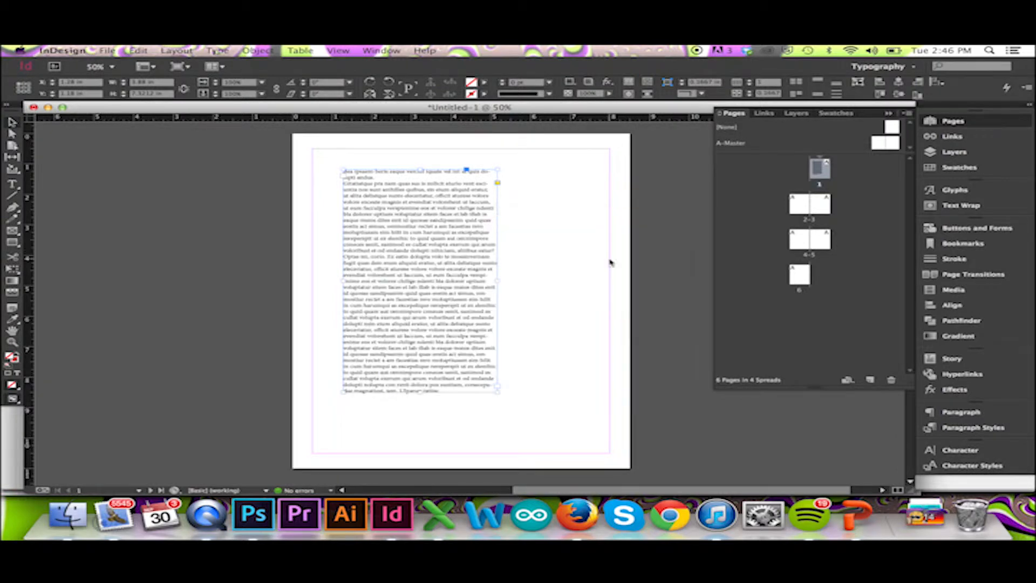
{"action": "mouse_move", "coordinate": [560, 262]}
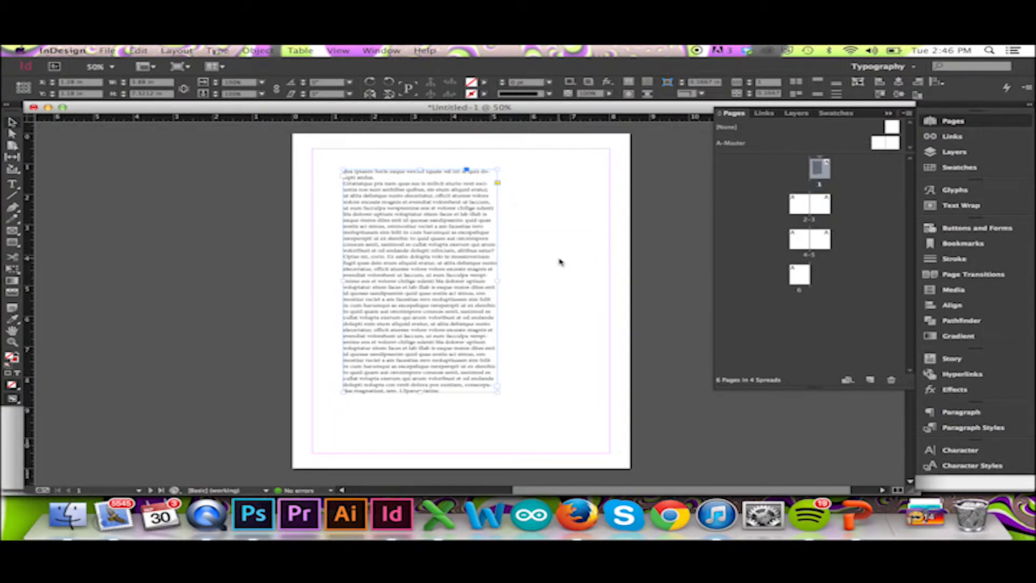
{"action": "mouse_move", "coordinate": [472, 253]}
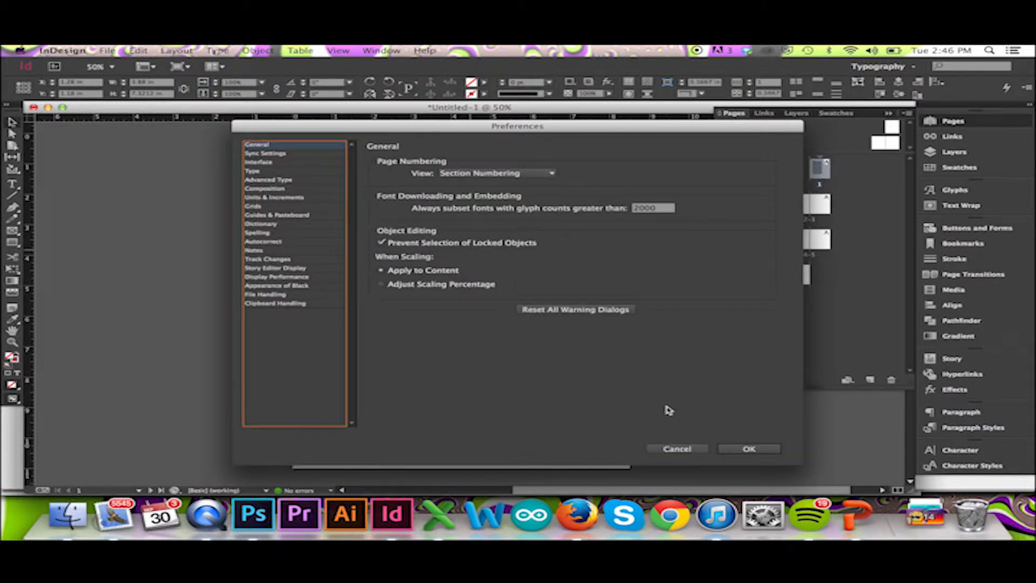
- Confirm the General preferences with OK to close the Preferences window
{"action": "left_click", "coordinate": [748, 449]}
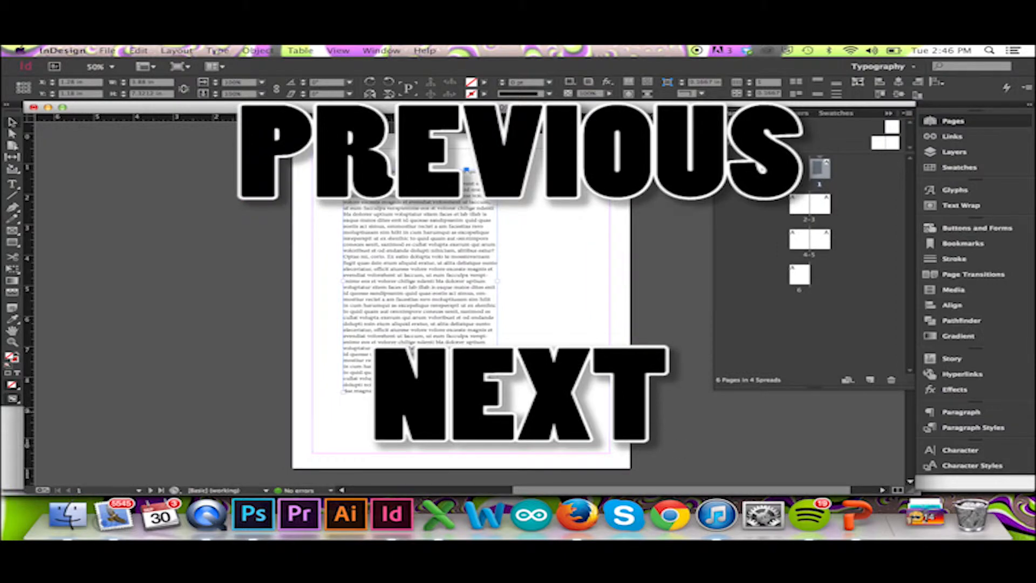
{"action": "mouse_move", "coordinate": [525, 342]}
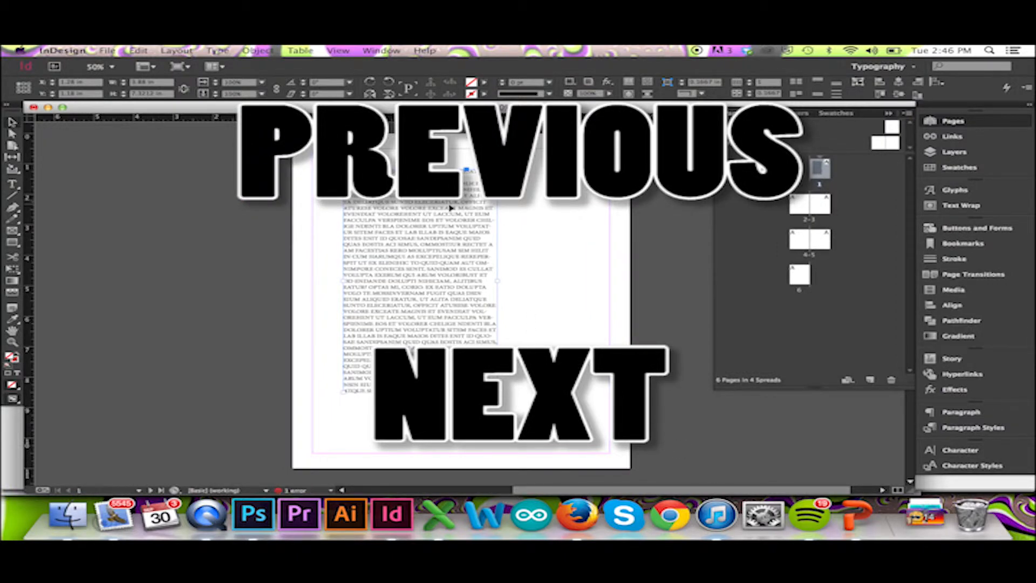
{"action": "mouse_move", "coordinate": [492, 264]}
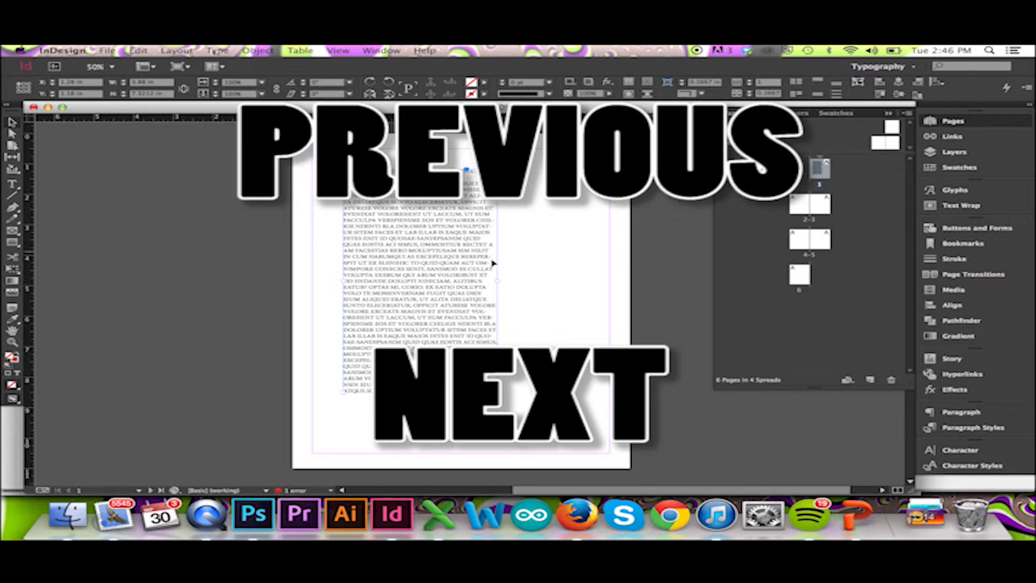